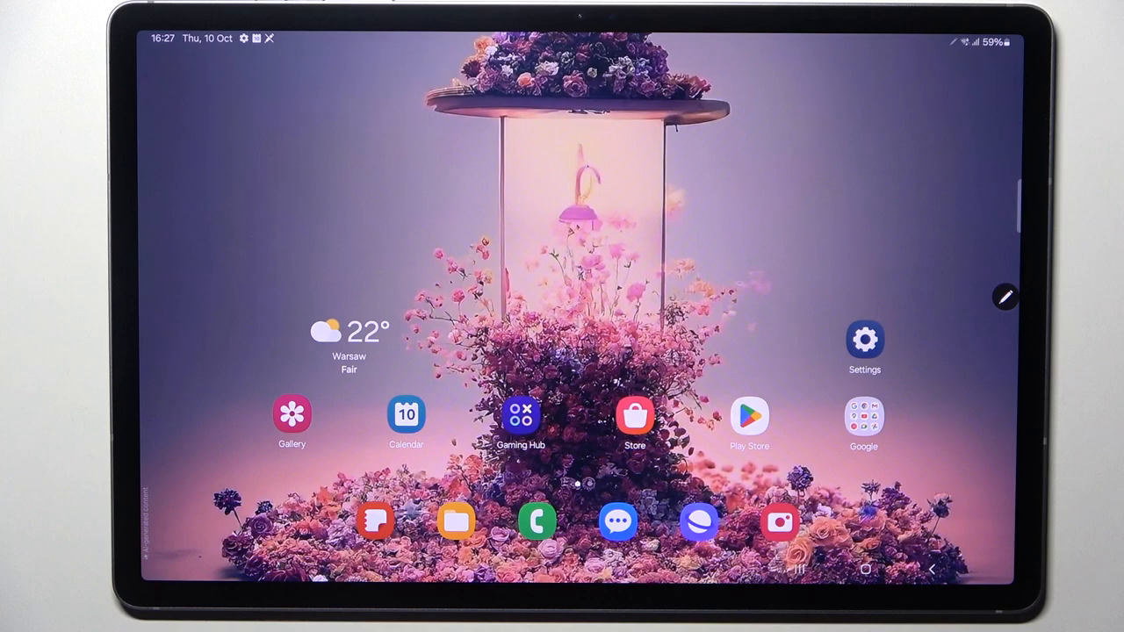
# Launch Settings from the home screen, landing on the Battery page
pyautogui.click(864, 342)
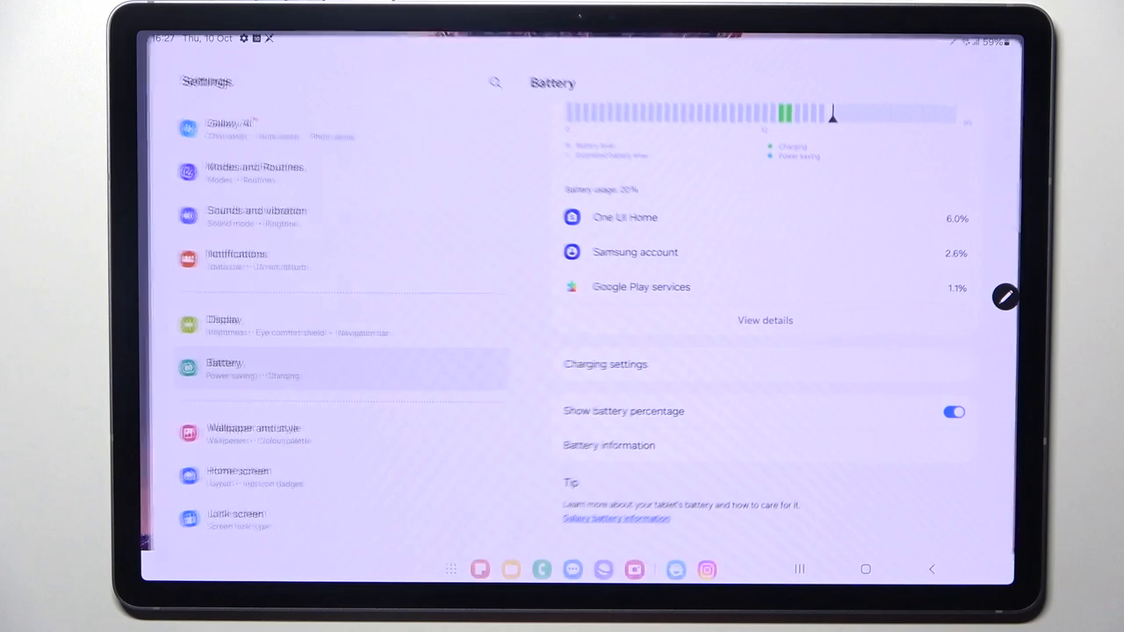
# Go to the Apps page listing 86 installed apps and show its extra options menu
pyautogui.scroll(-3)
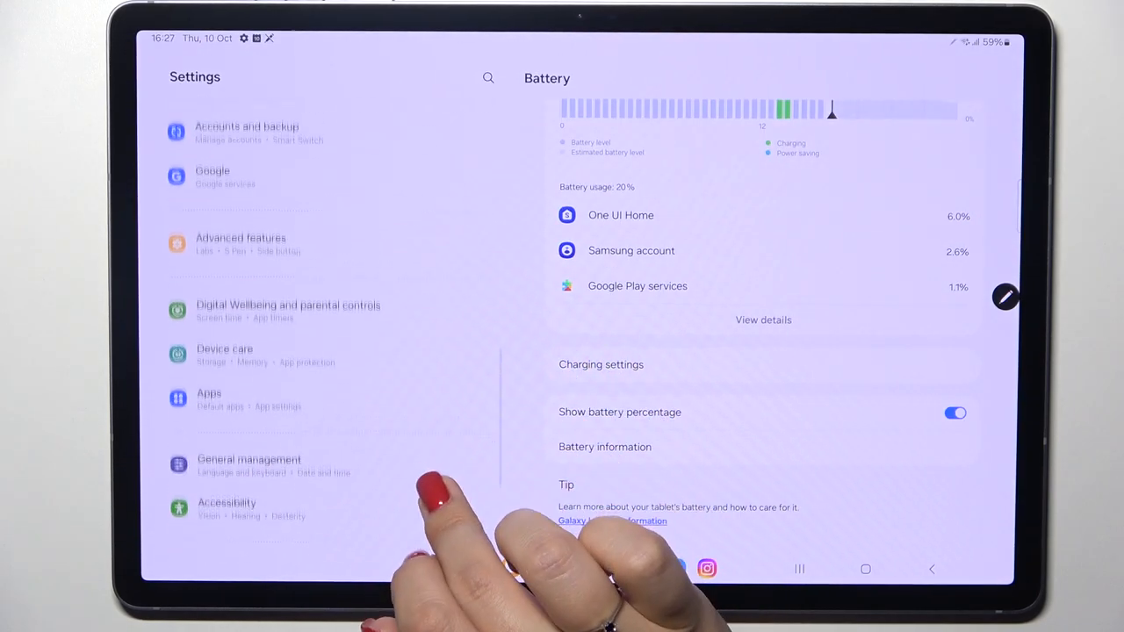
pyautogui.click(209, 400)
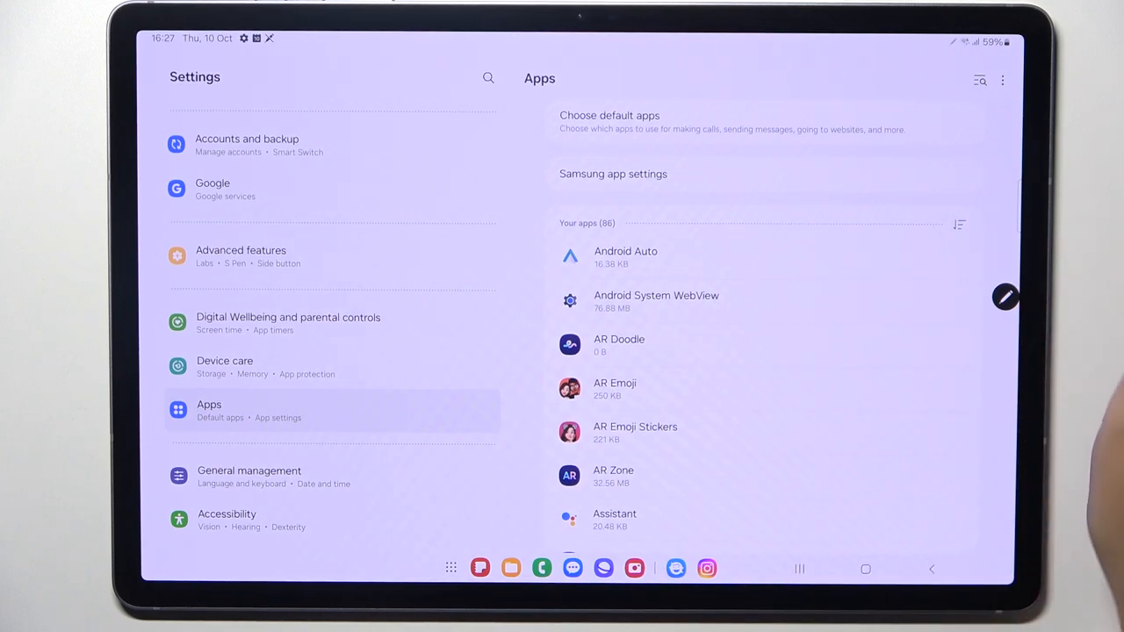
pyautogui.click(1003, 80)
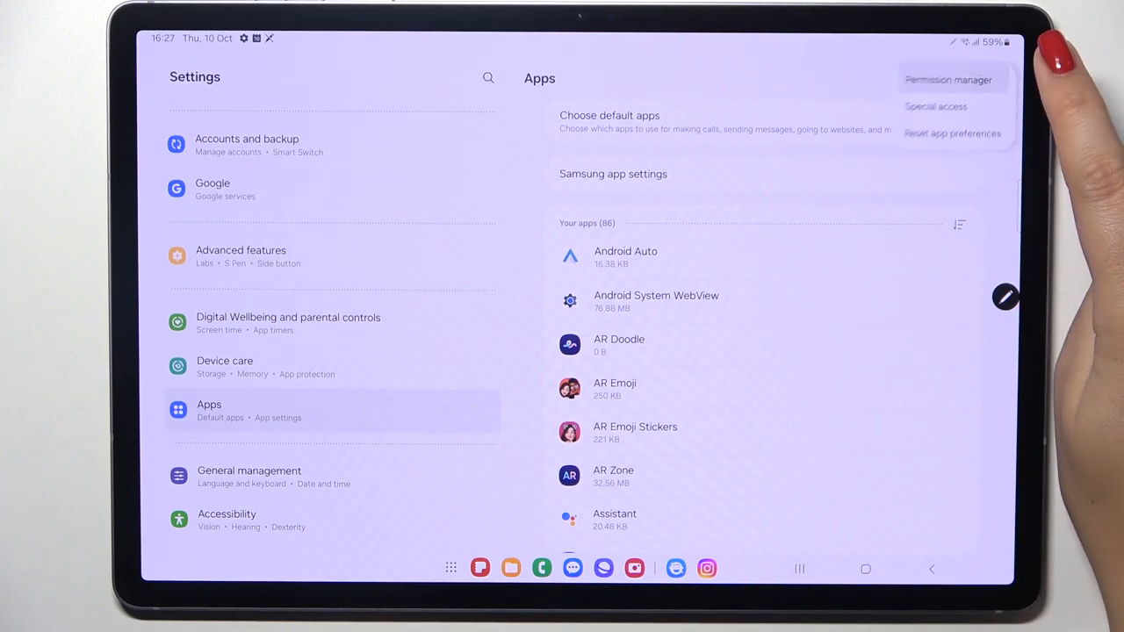
# Briefly visit Permission manager, return to Apps, and choose Reset app preferences
pyautogui.click(949, 79)
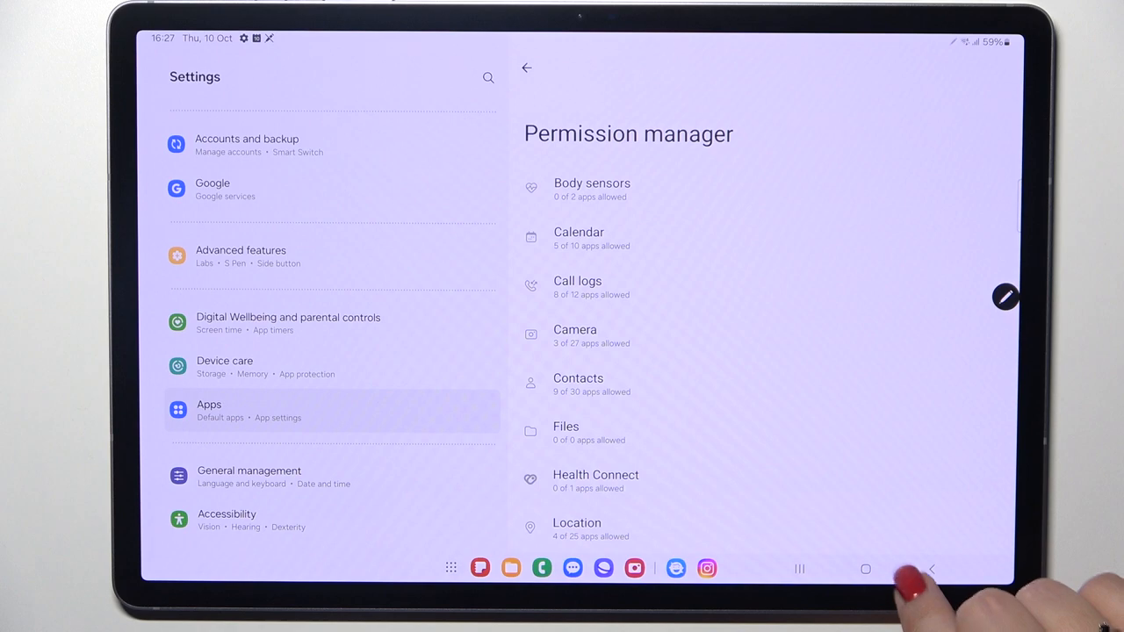
pyautogui.click(526, 68)
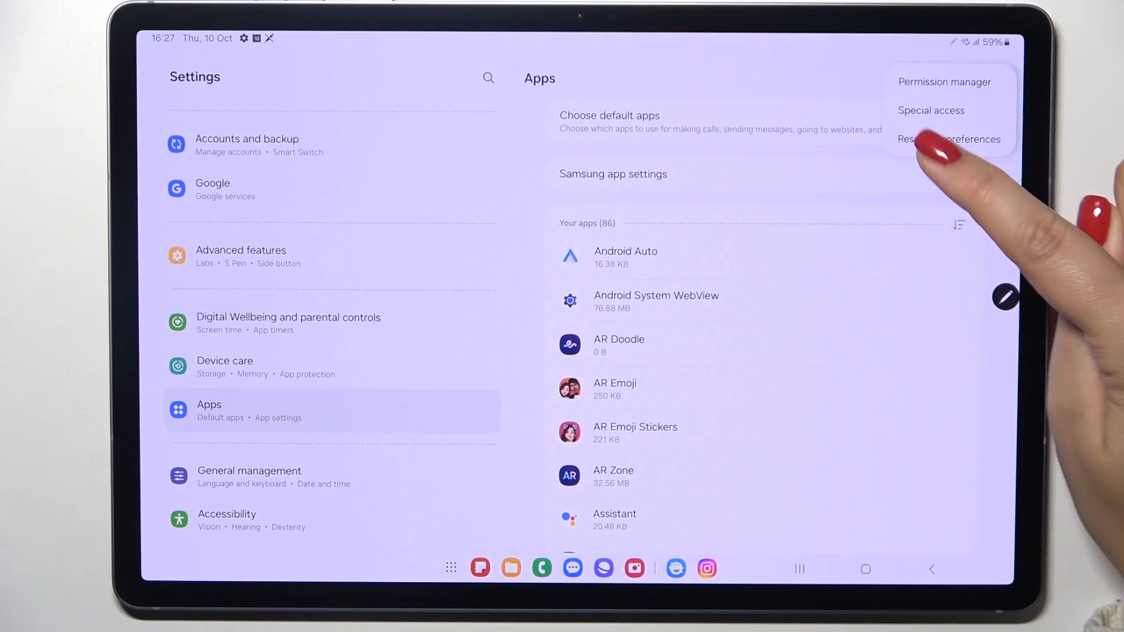
pyautogui.click(947, 139)
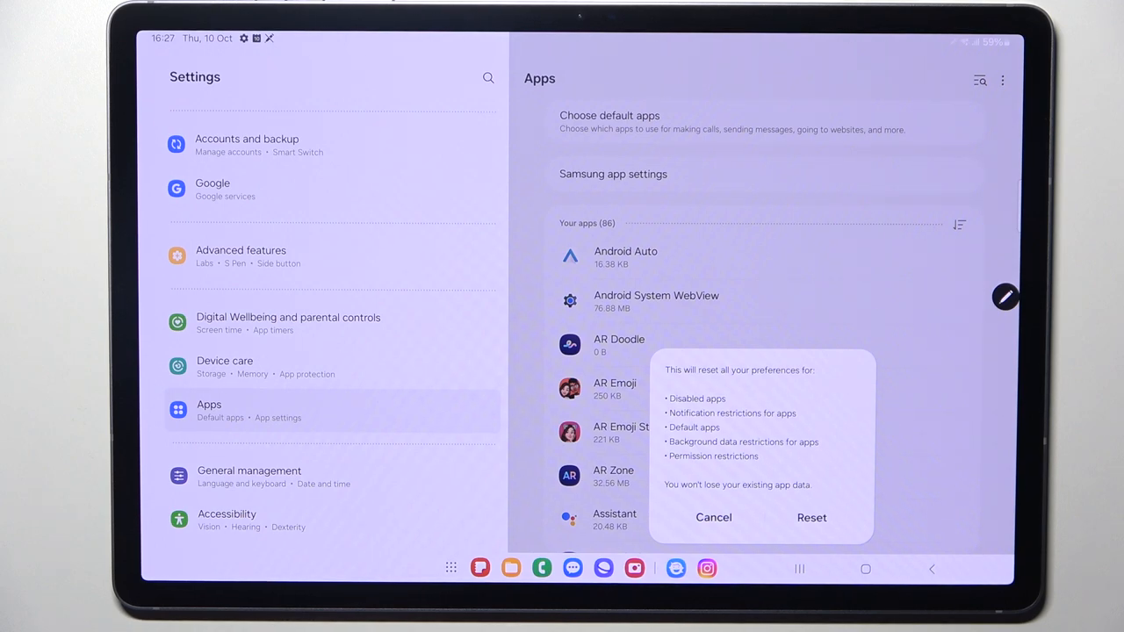
# Confirm Reset in the app preferences dialog and go back to the home screen
pyautogui.click(811, 518)
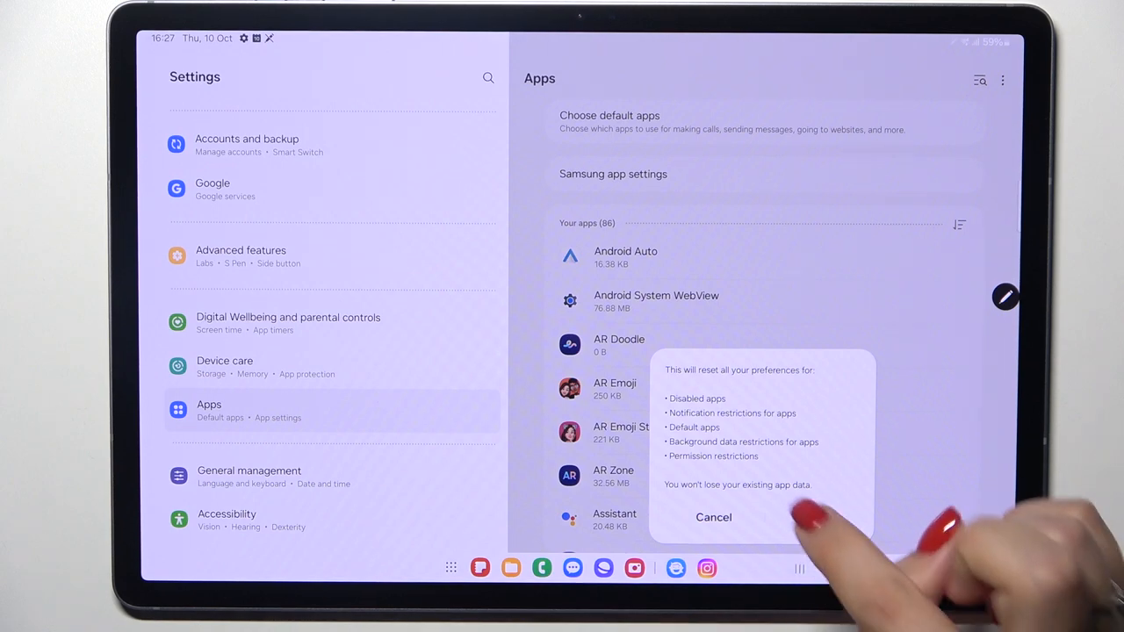
pyautogui.click(713, 517)
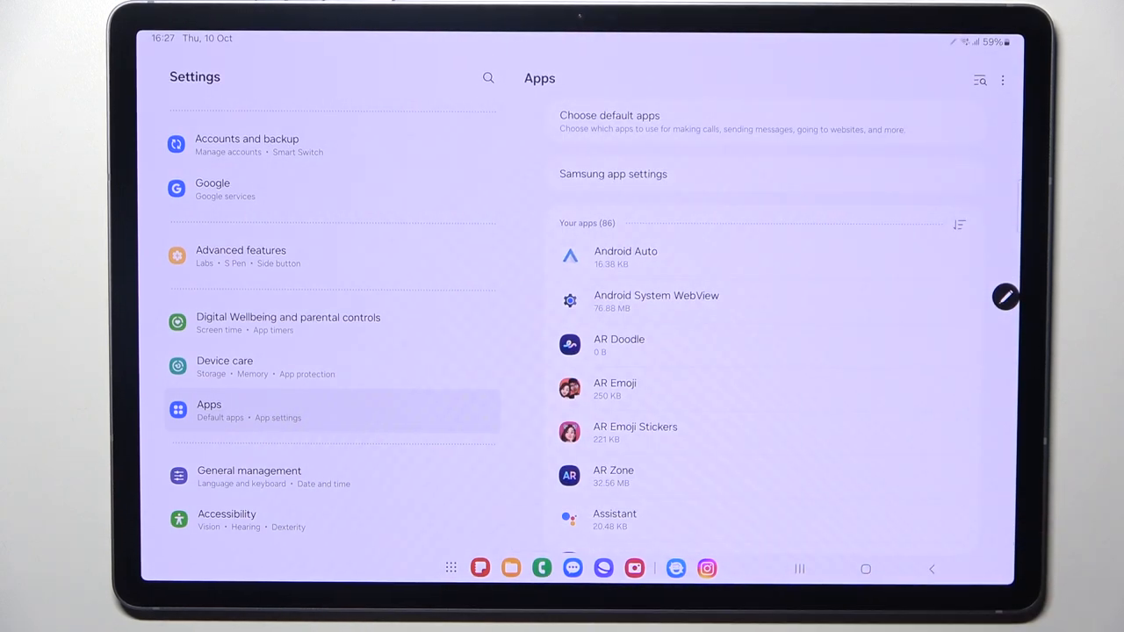
pyautogui.click(865, 569)
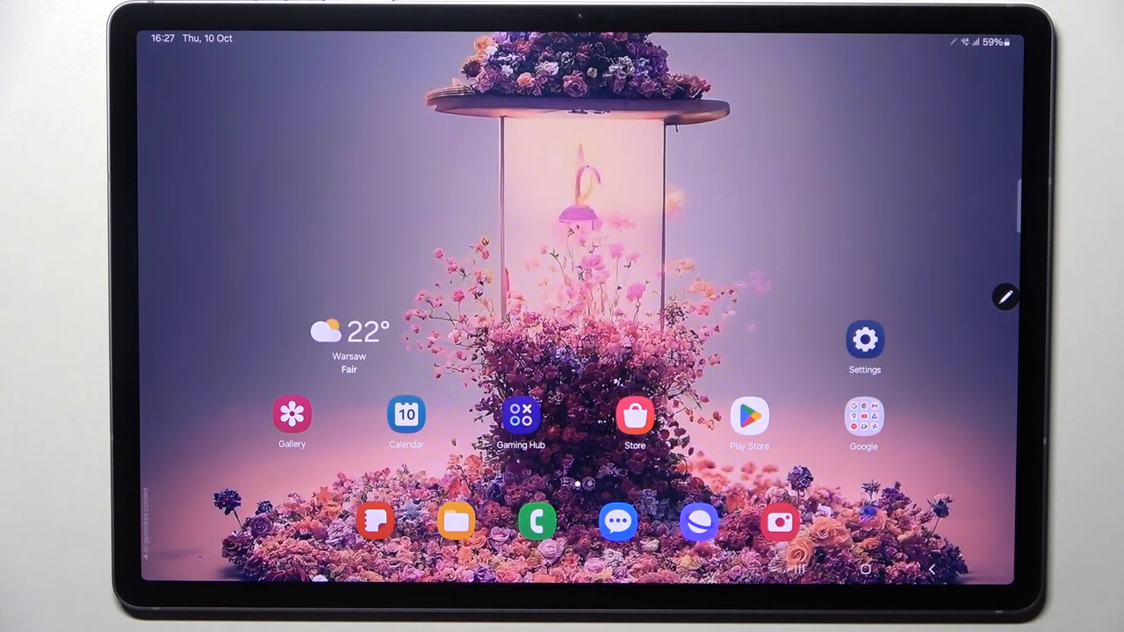